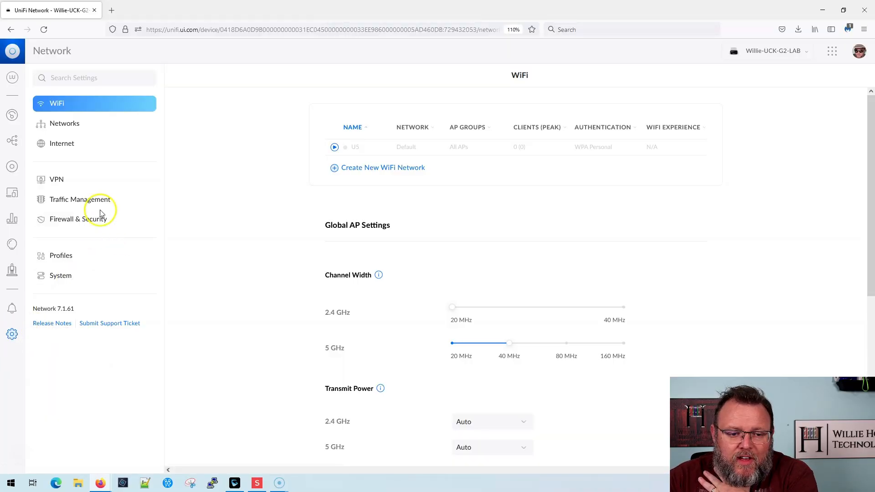
Open Firewall & Security from the settings sidebar.
{"action": "left_click", "coordinate": [78, 219]}
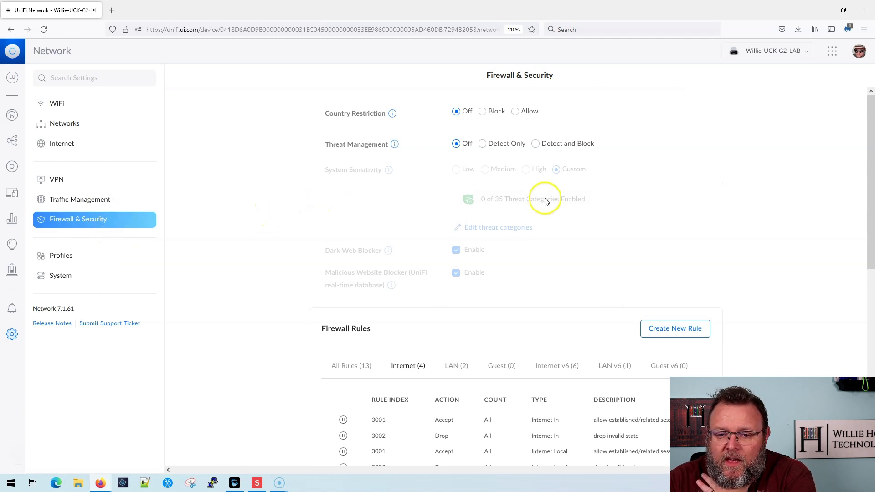
{"action": "mouse_move", "coordinate": [500, 139]}
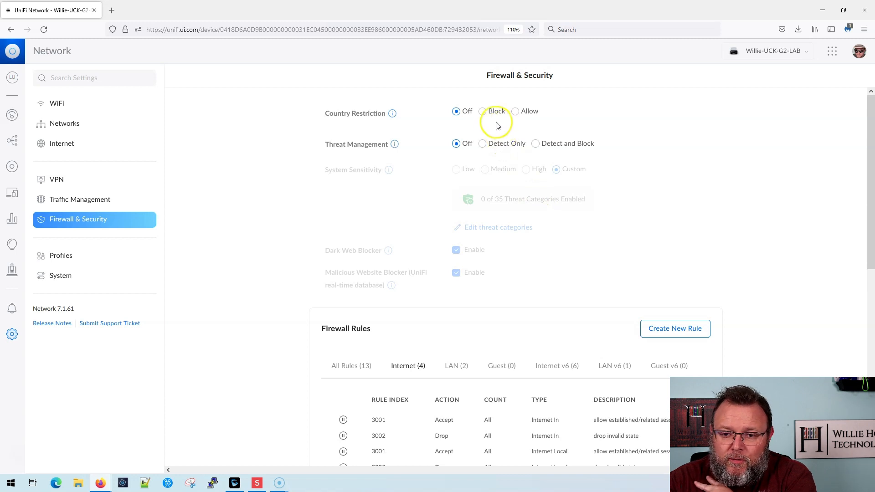
Block China and Russia in both directions under Country Restriction and apply.
{"action": "left_click", "coordinate": [482, 111]}
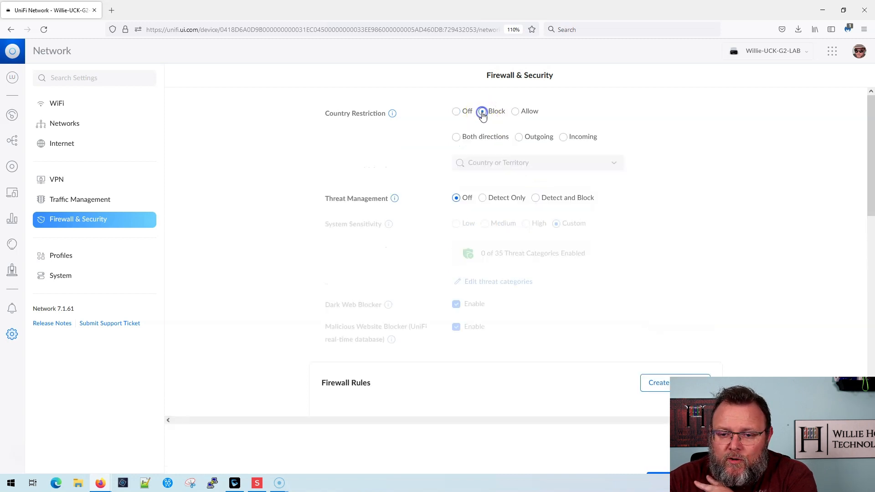
{"action": "left_click", "coordinate": [482, 111]}
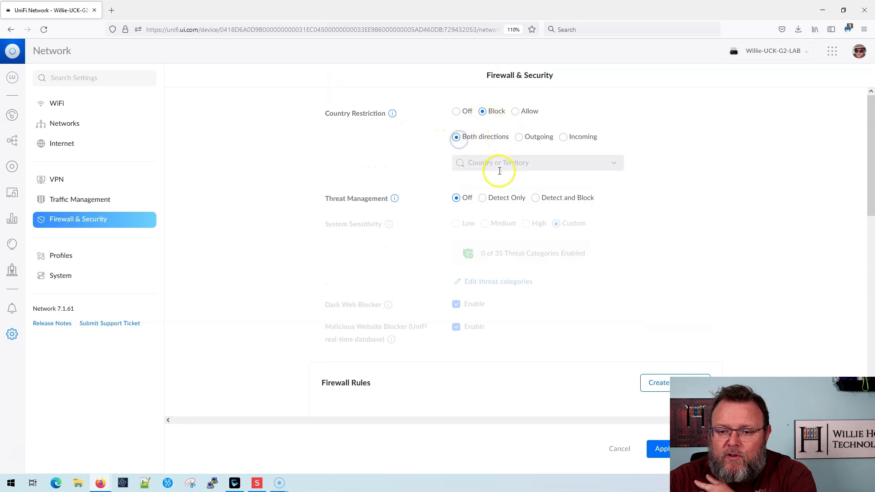
{"action": "type", "text": "ch"}
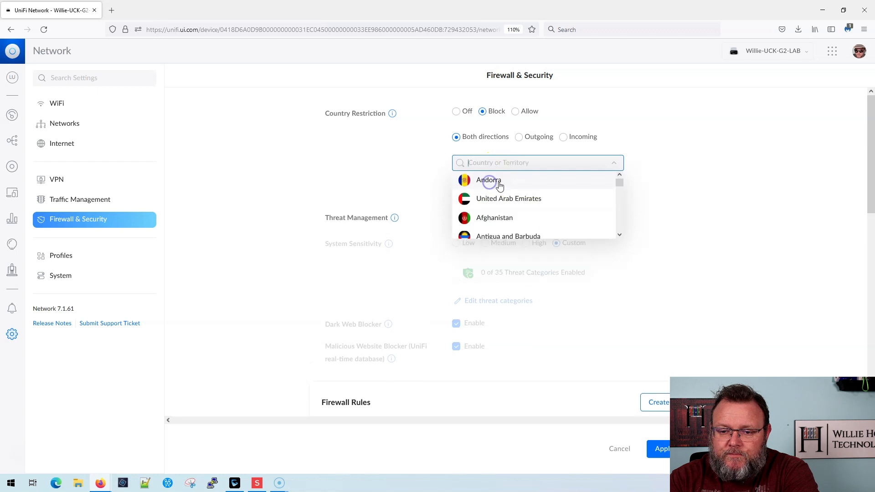
{"action": "type", "text": "ru"}
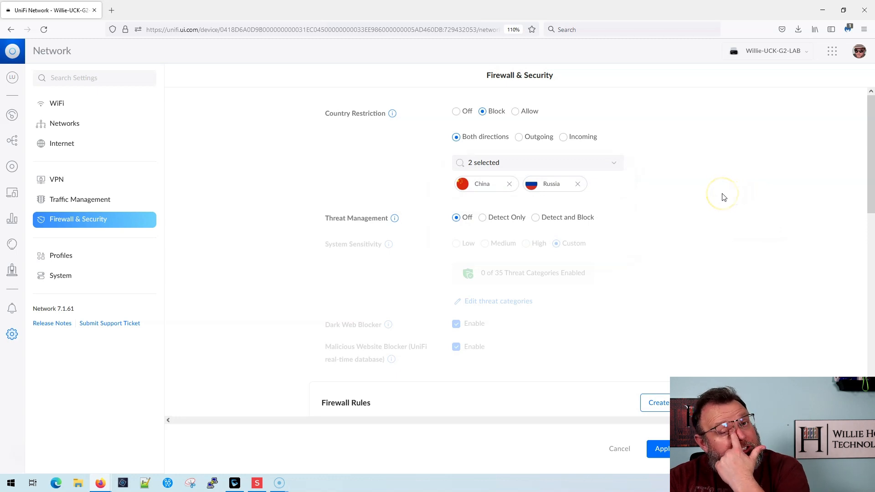
{"action": "mouse_move", "coordinate": [721, 336]}
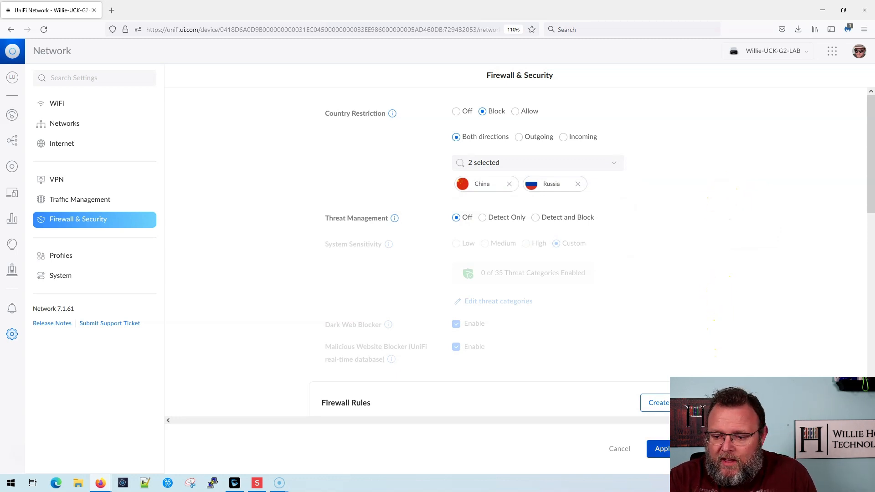
{"action": "left_click", "coordinate": [661, 449]}
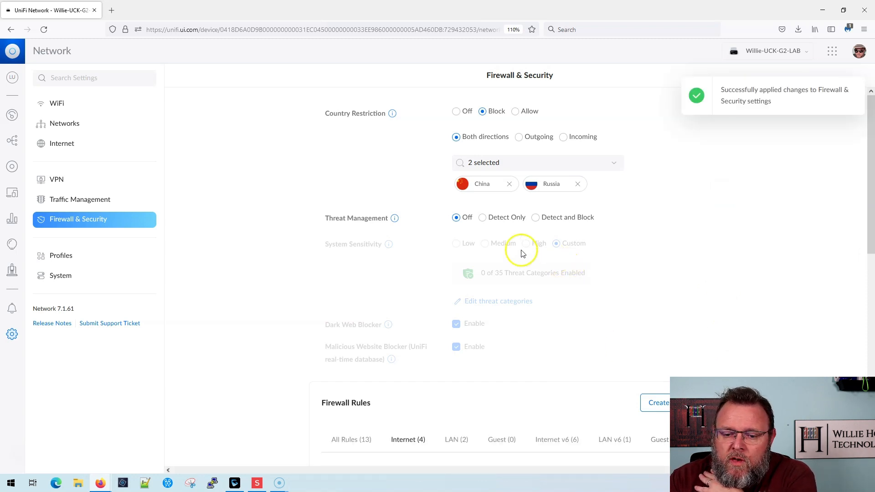
{"action": "scroll", "scroll_direction": "down", "scroll_amount": 3}
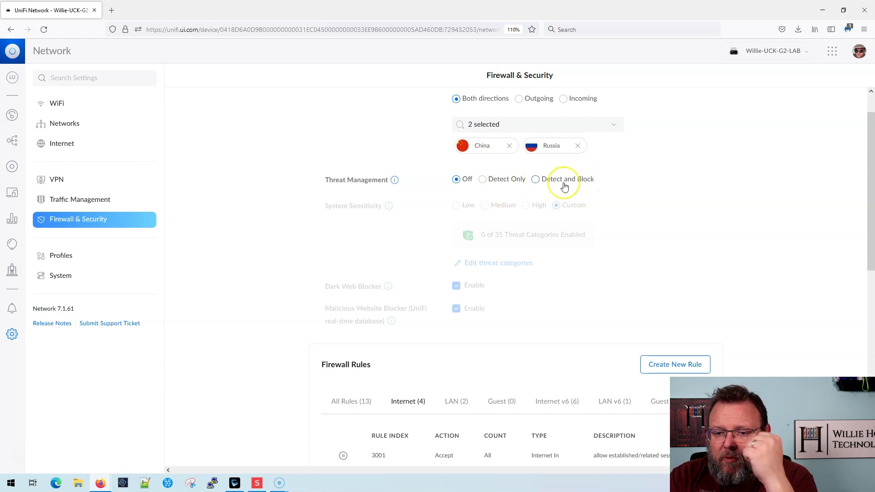
Set Threat Management to Detect and Block, cycle Low/Medium/High sensitivity, then choose Custom.
{"action": "left_click", "coordinate": [535, 179]}
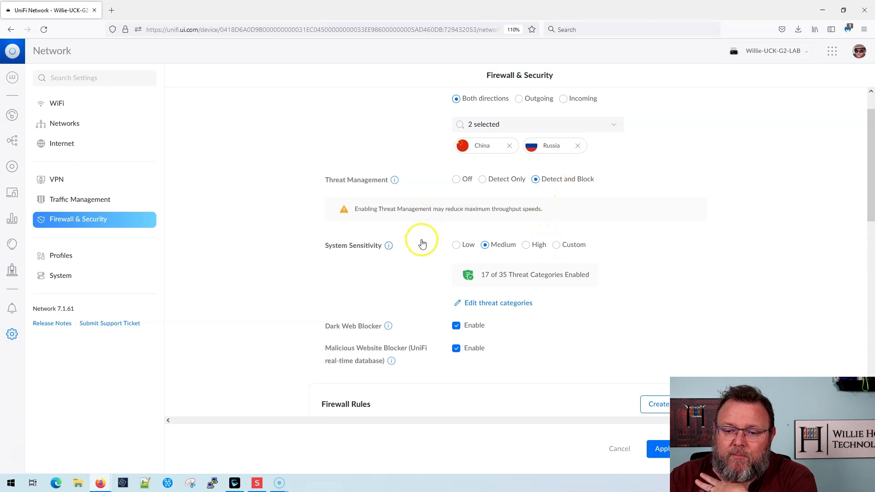
{"action": "mouse_move", "coordinate": [410, 264]}
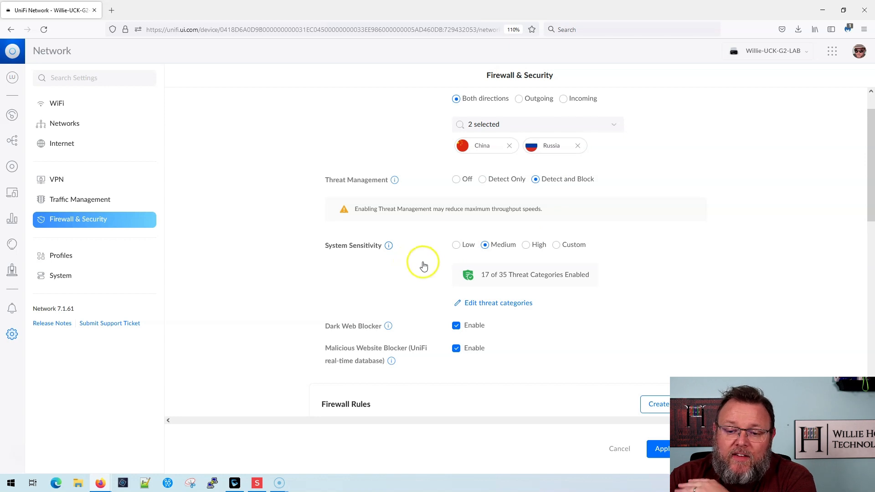
{"action": "left_click", "coordinate": [456, 245]}
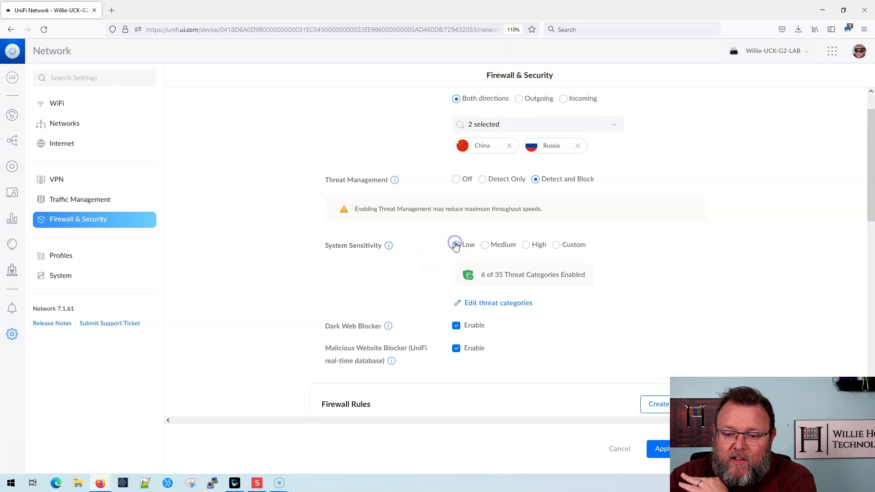
{"action": "left_click", "coordinate": [456, 245]}
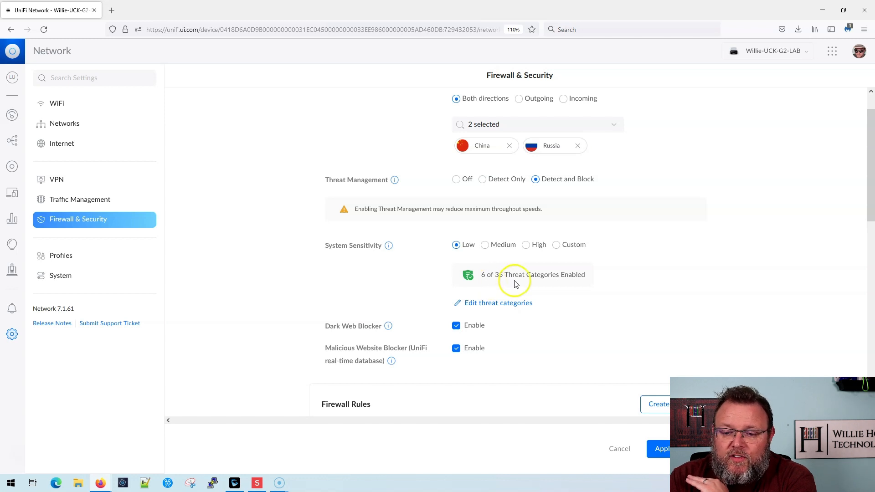
{"action": "left_click", "coordinate": [485, 244]}
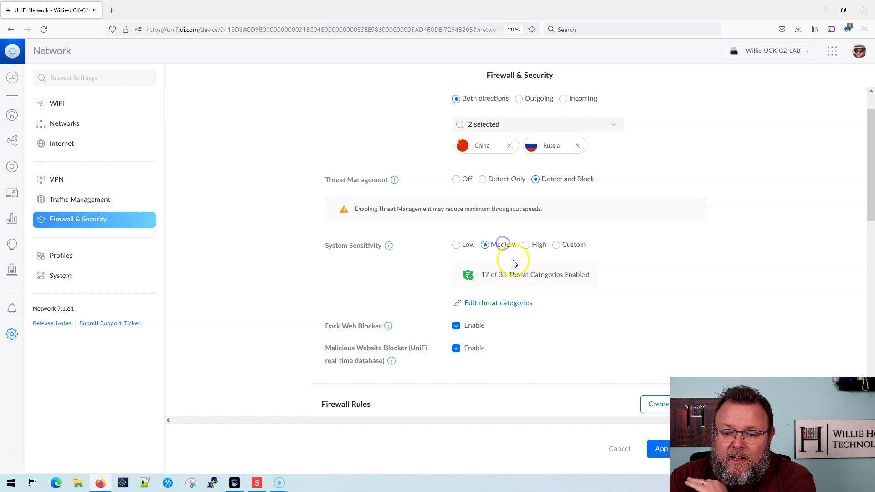
{"action": "left_click", "coordinate": [525, 244]}
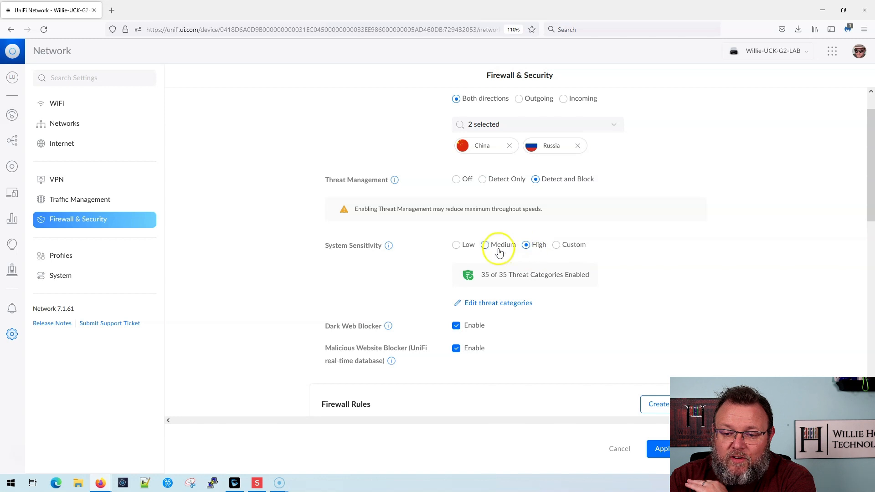
{"action": "left_click", "coordinate": [484, 244]}
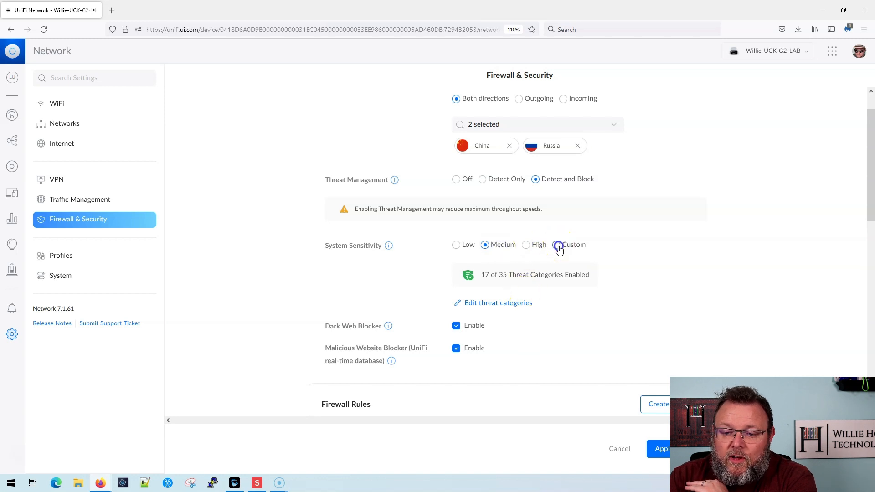
{"action": "left_click", "coordinate": [497, 303]}
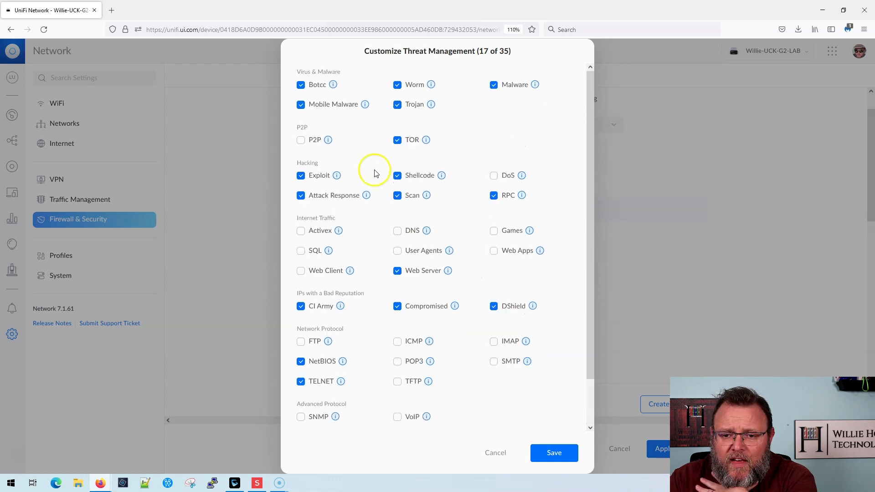
{"action": "mouse_move", "coordinate": [495, 452]}
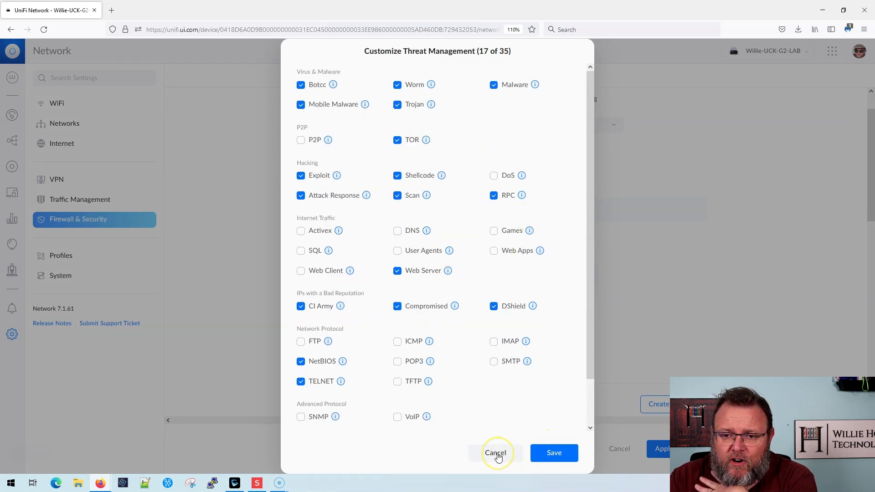
Cancel the Customize Threat Management dialog, keeping 17 of 35 categories.
{"action": "left_click", "coordinate": [495, 453]}
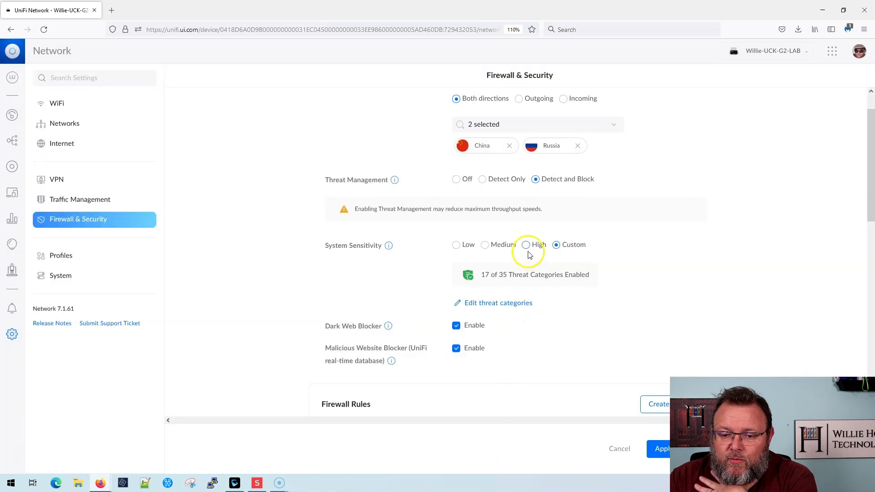
Set threat sensitivity to High with all 35 categories and apply.
{"action": "left_click", "coordinate": [525, 244]}
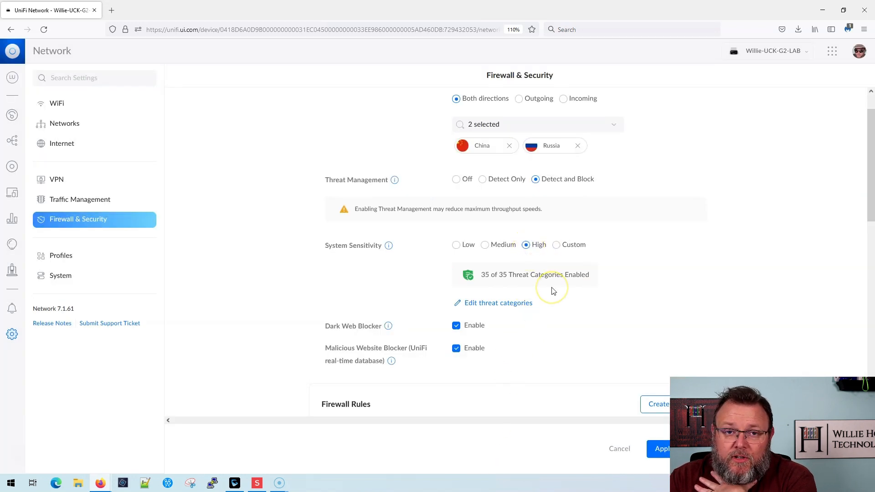
{"action": "mouse_move", "coordinate": [509, 327]}
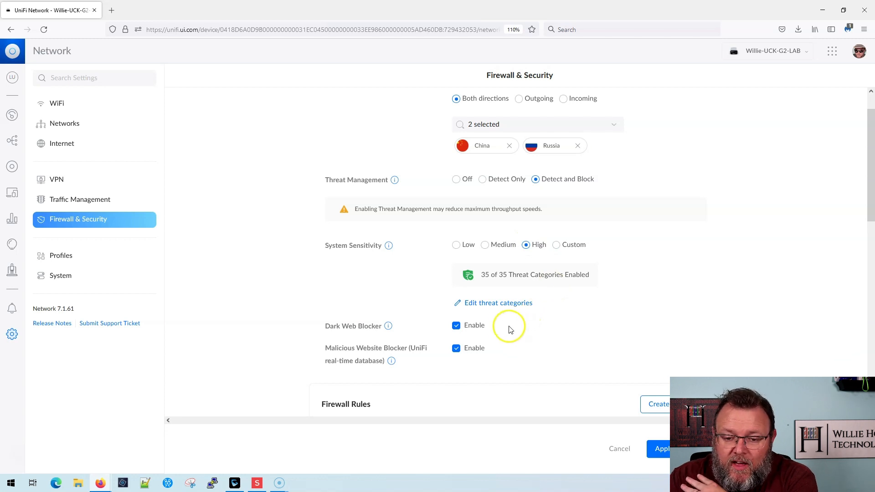
{"action": "mouse_move", "coordinate": [338, 329]}
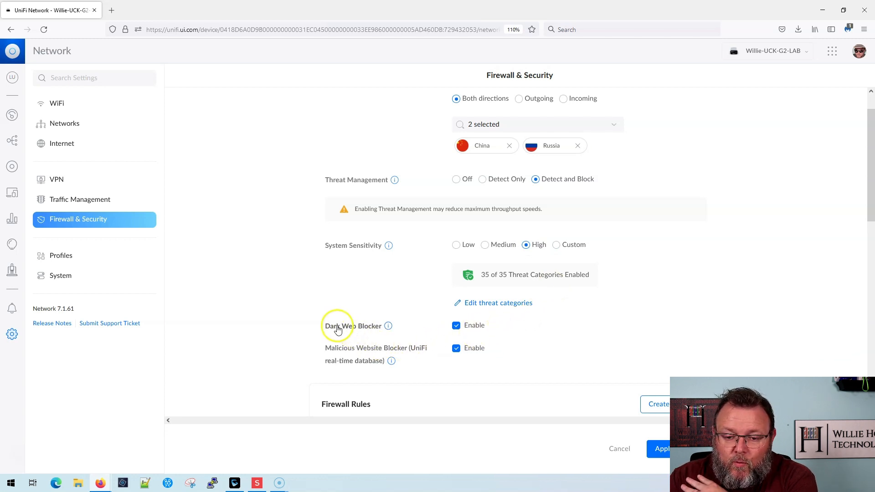
{"action": "mouse_move", "coordinate": [389, 326]}
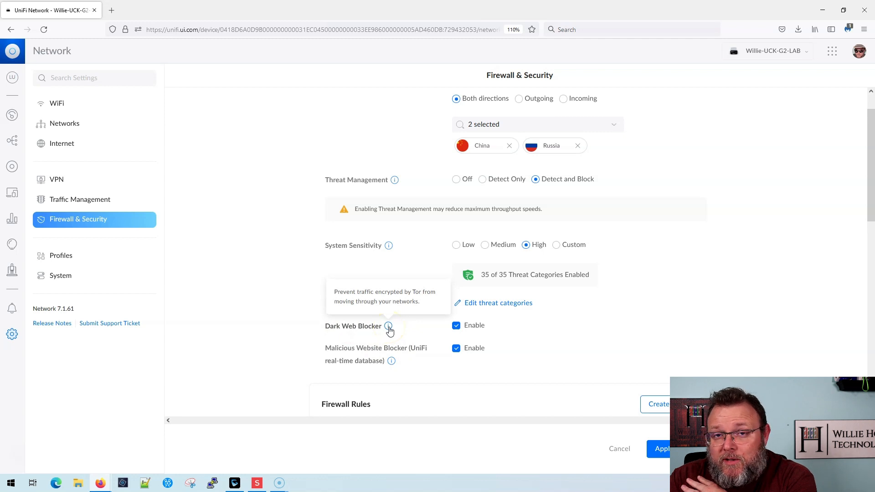
{"action": "mouse_move", "coordinate": [416, 364]}
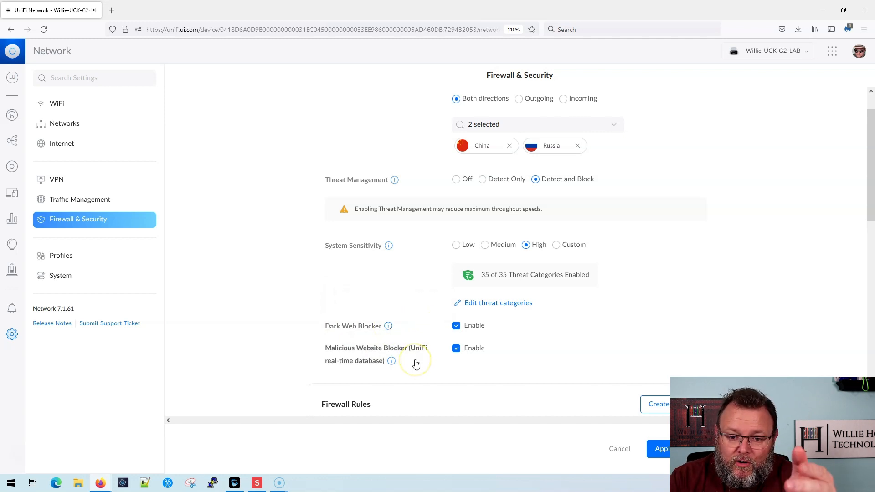
{"action": "mouse_move", "coordinate": [438, 377]}
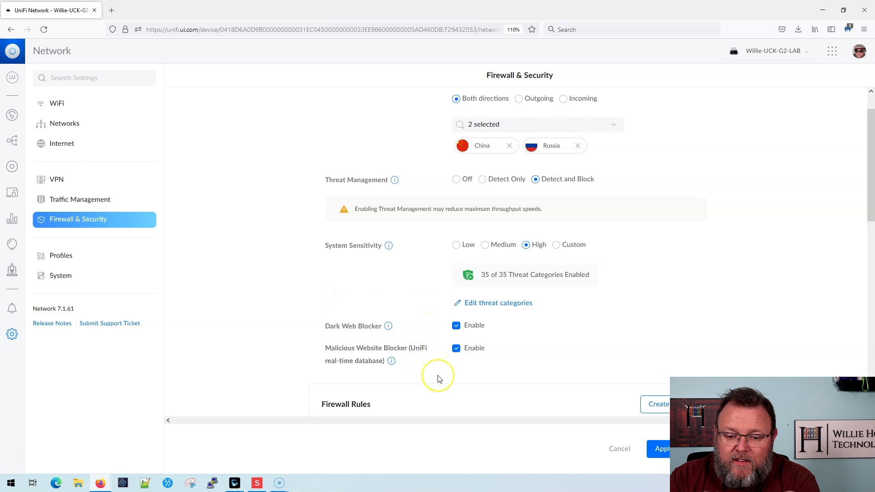
{"action": "mouse_move", "coordinate": [392, 361]}
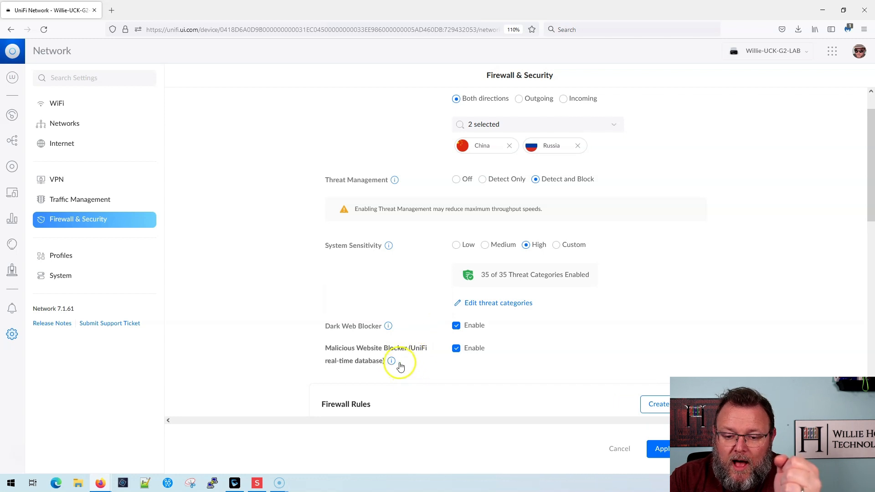
{"action": "mouse_move", "coordinate": [391, 361]}
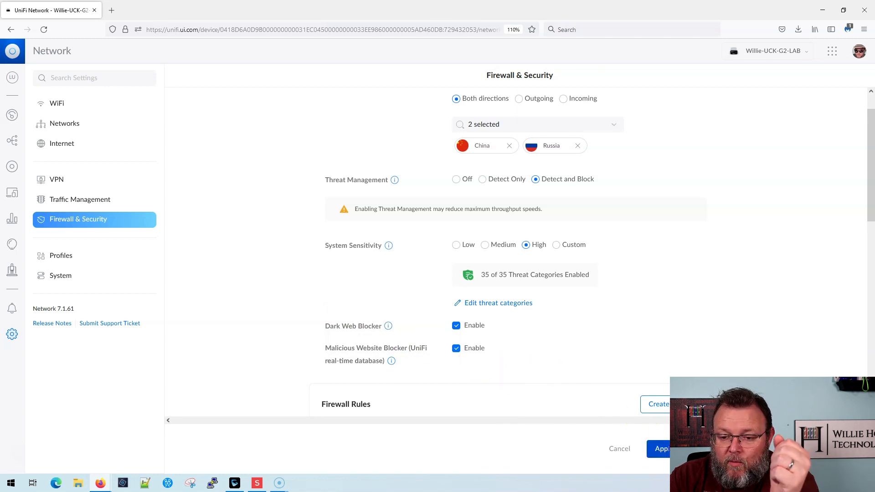
{"action": "left_click", "coordinate": [661, 448]}
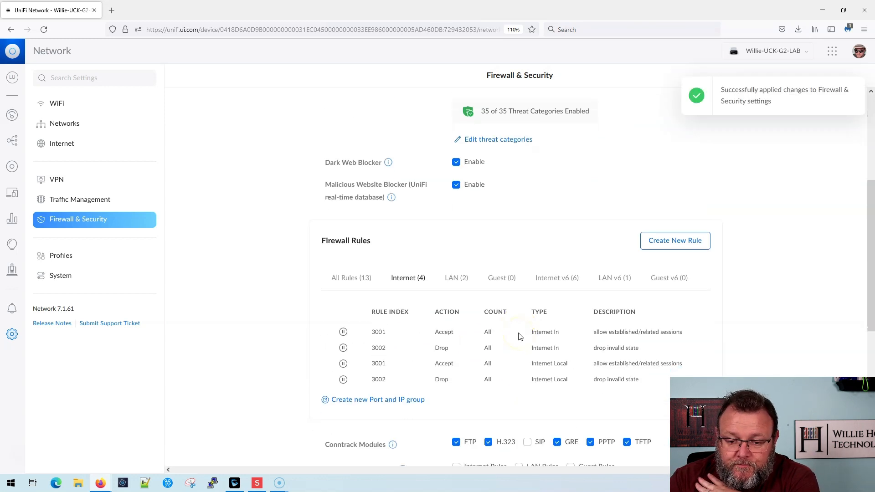
{"action": "scroll", "scroll_direction": "down", "scroll_amount": 3}
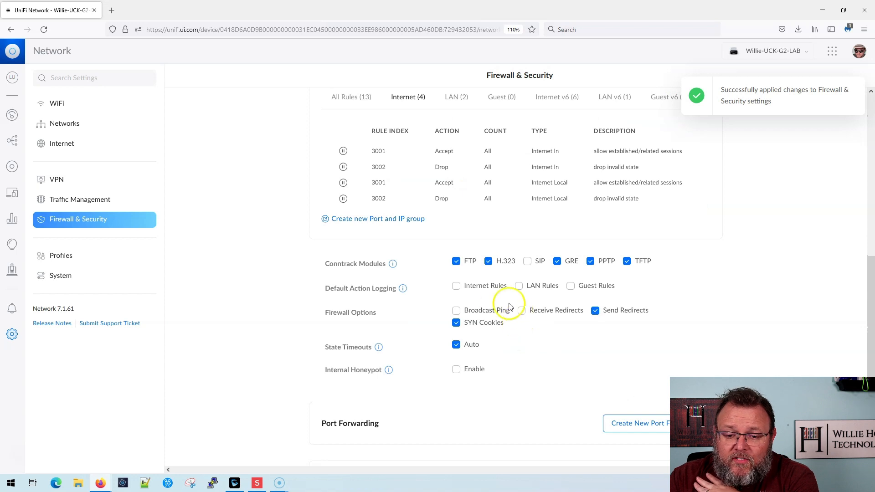